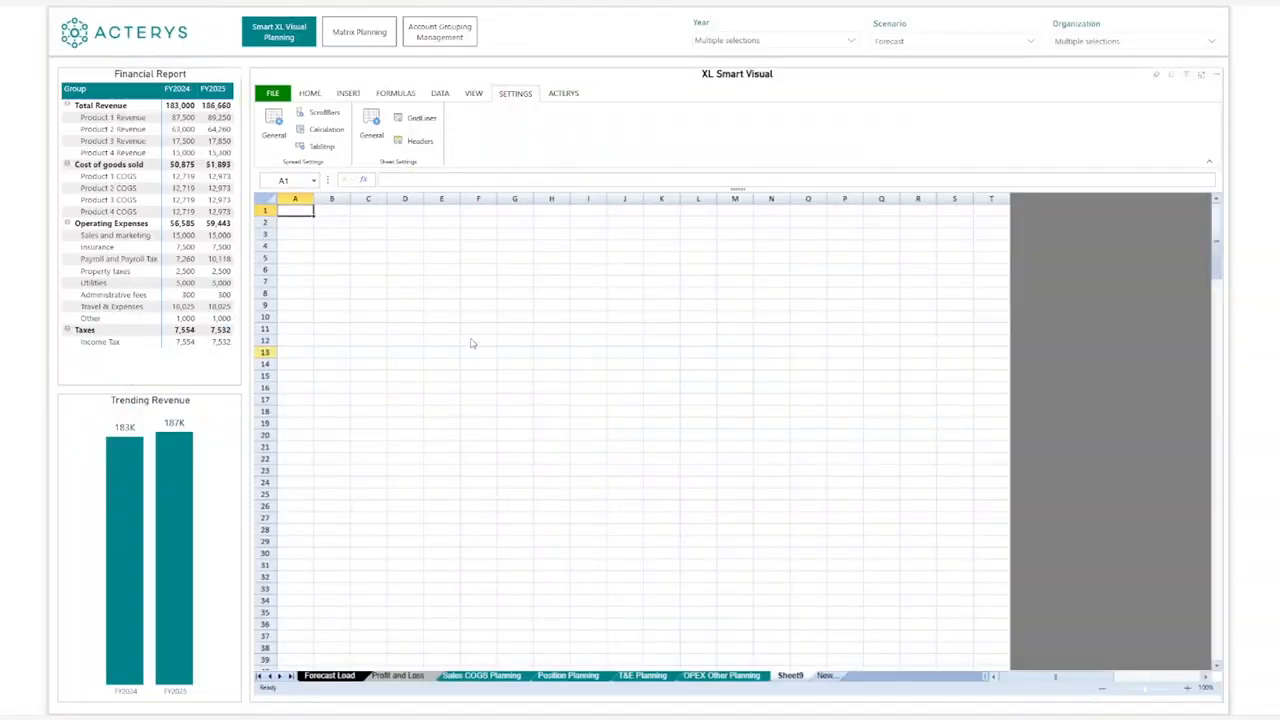
Load the xl_Scenario dimension from the ACTERYS Dimensions dropdown, listing scenarios Actual through What if new.
scroll(down, 3)
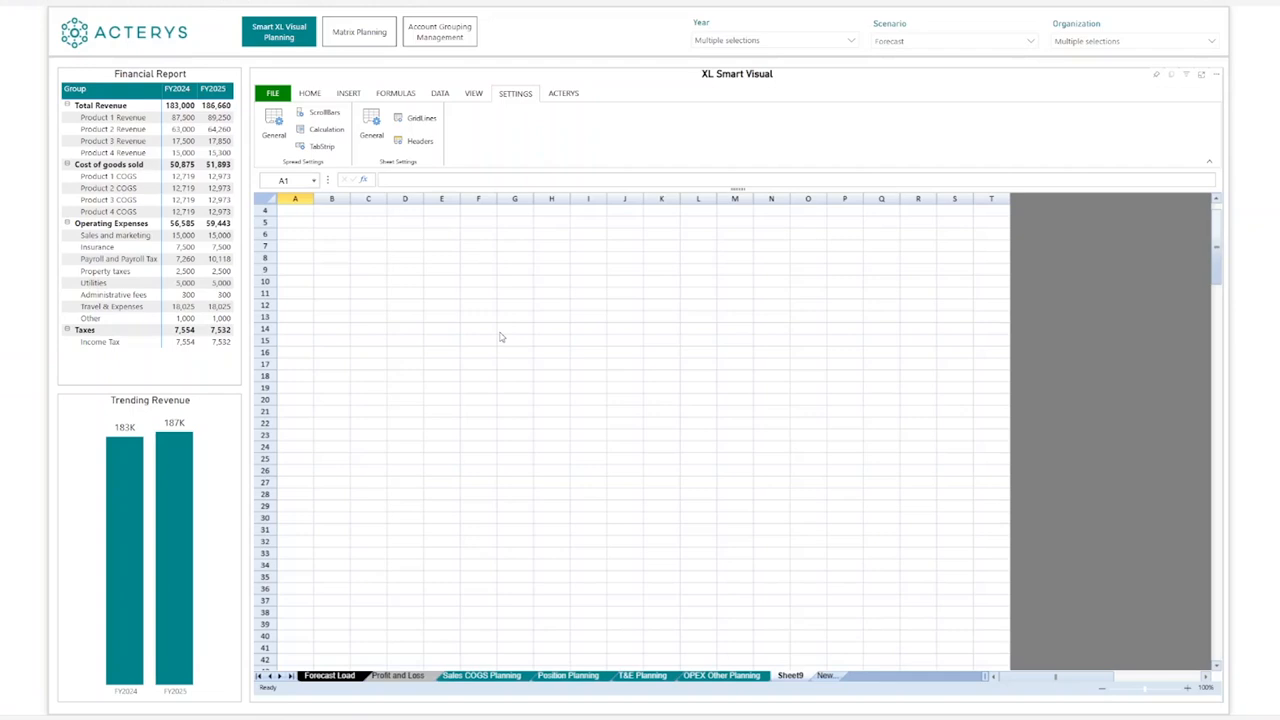
mouse_move(792, 320)
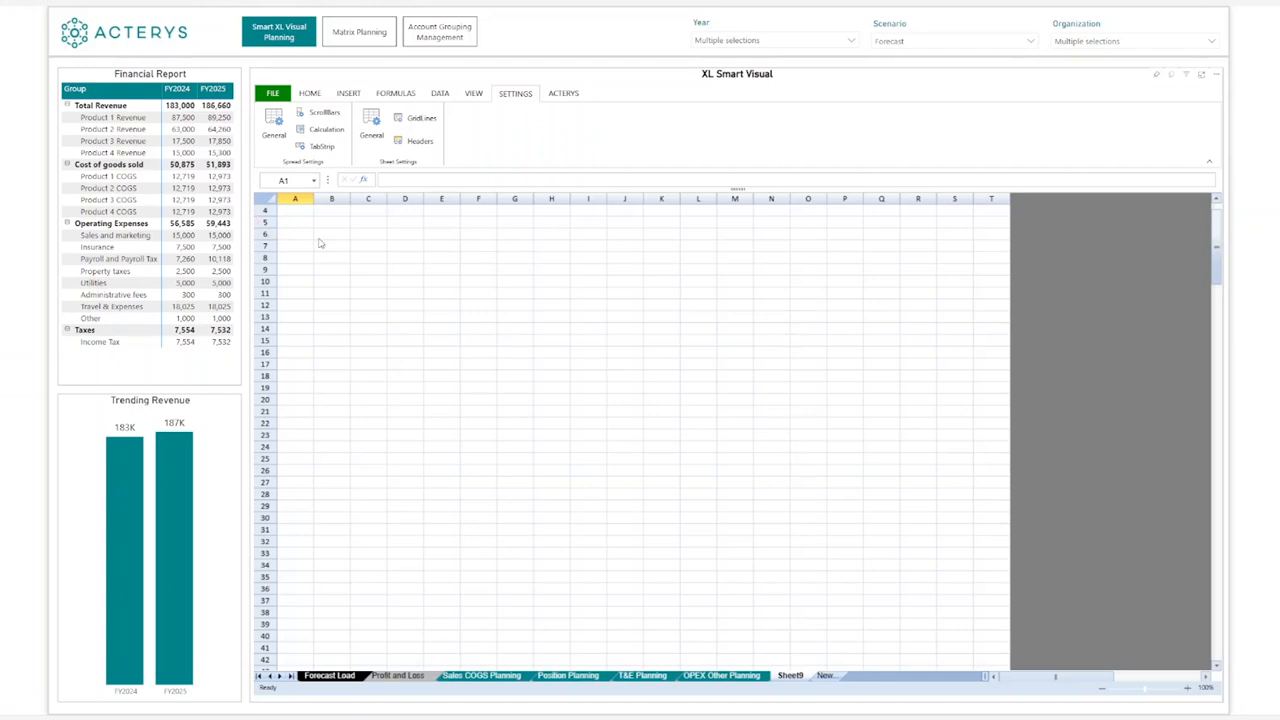
mouse_move(348, 260)
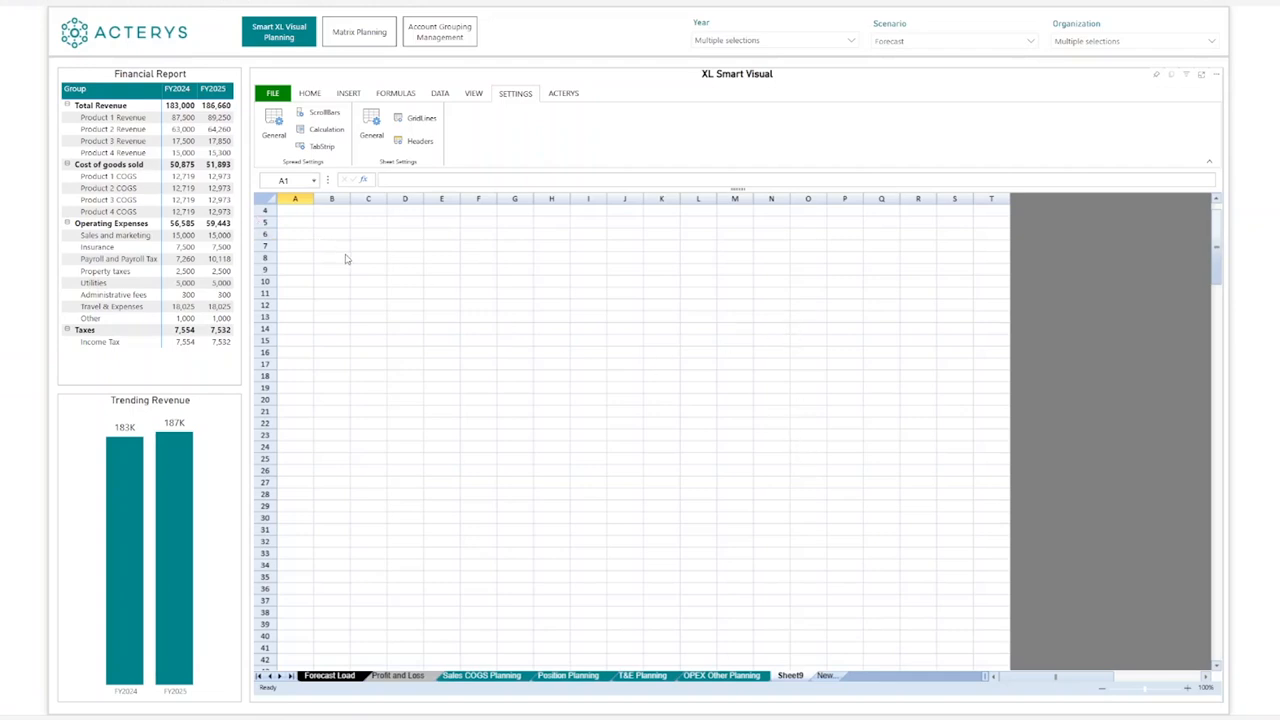
mouse_move(336, 246)
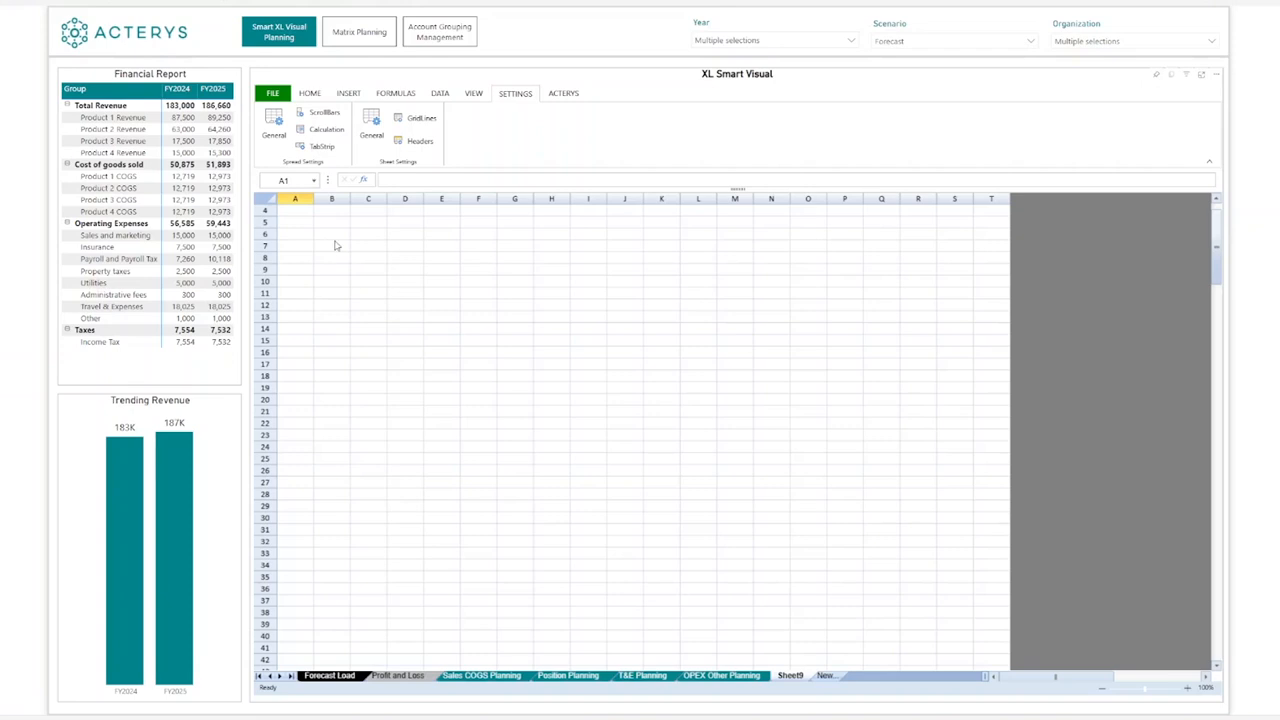
mouse_move(556, 474)
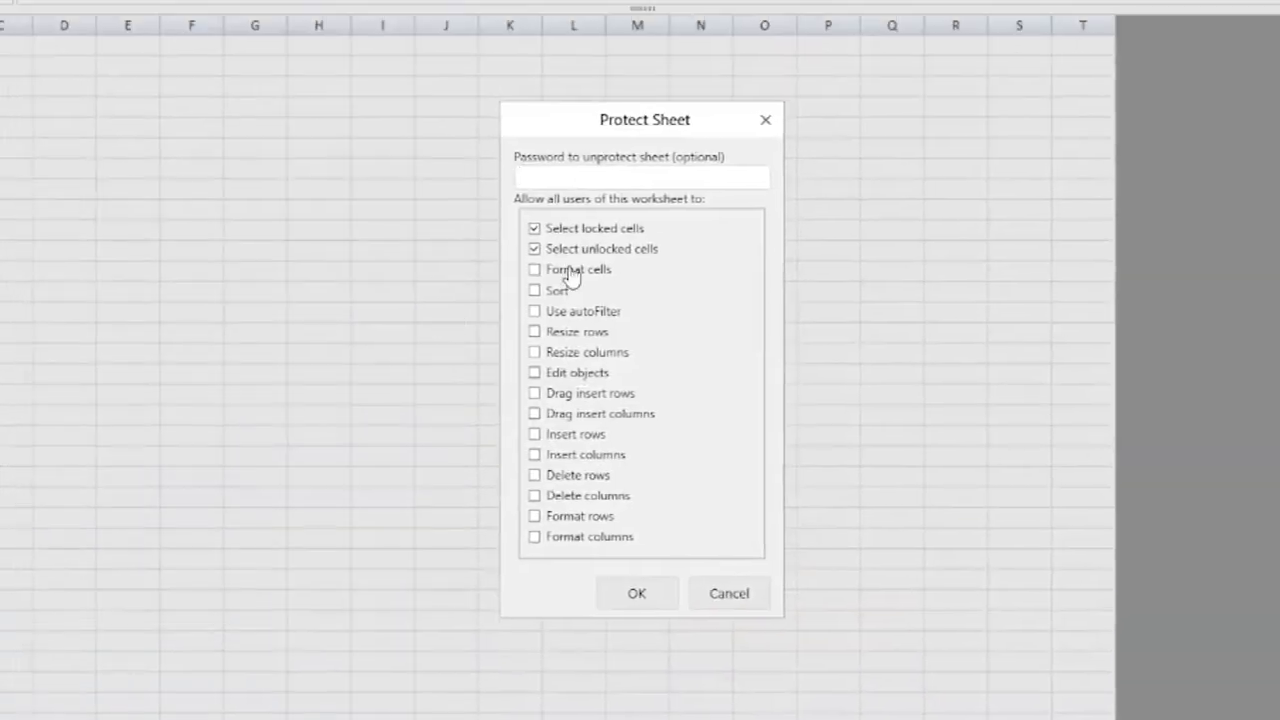
click(640, 176)
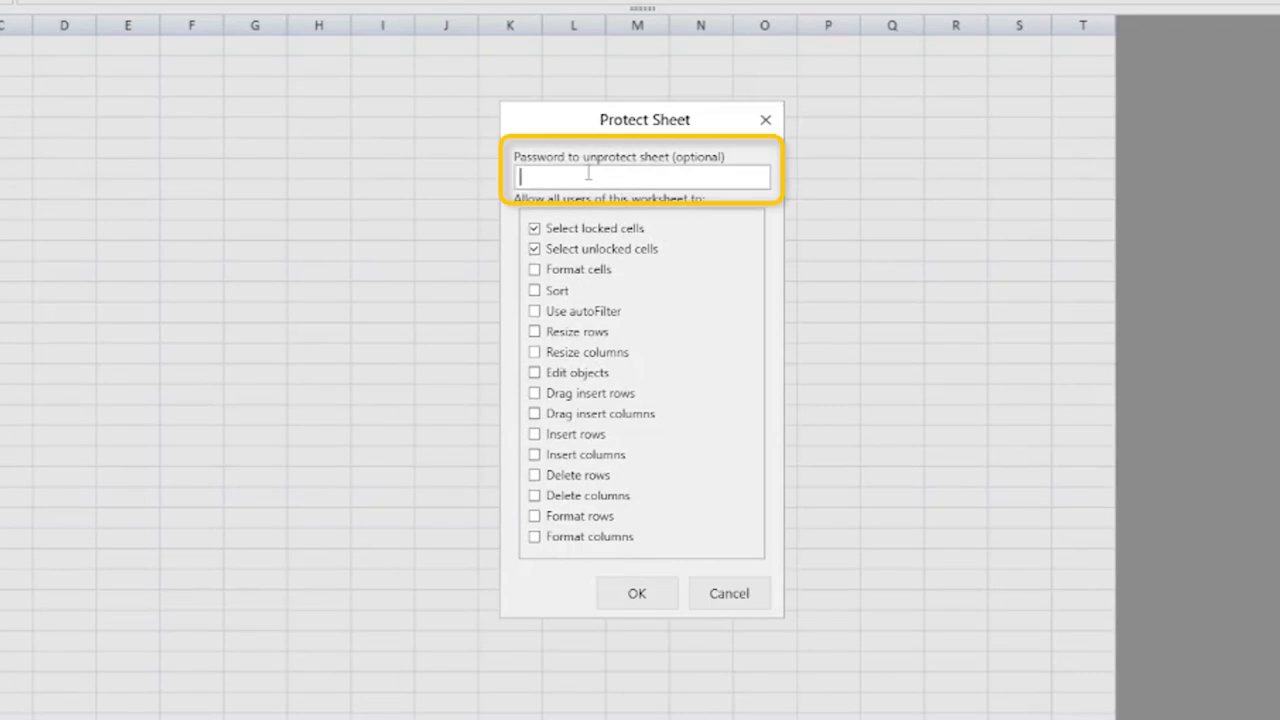
mouse_move(310, 204)
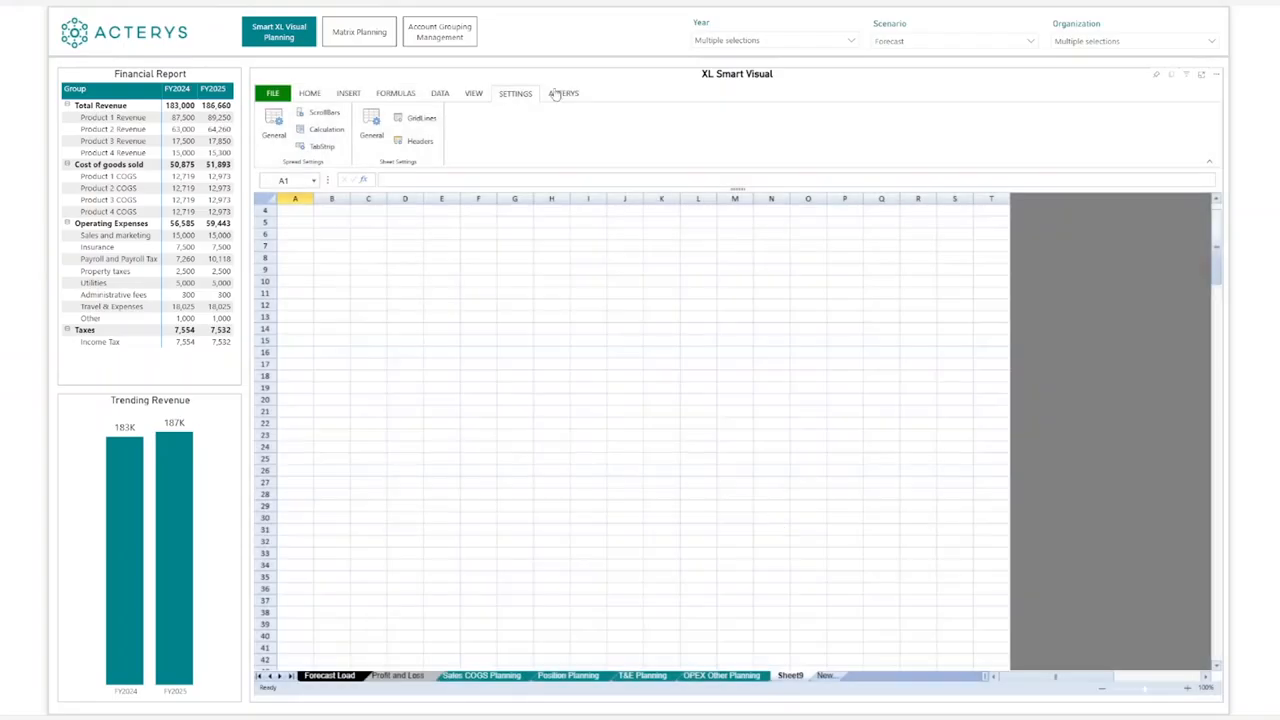
click(564, 94)
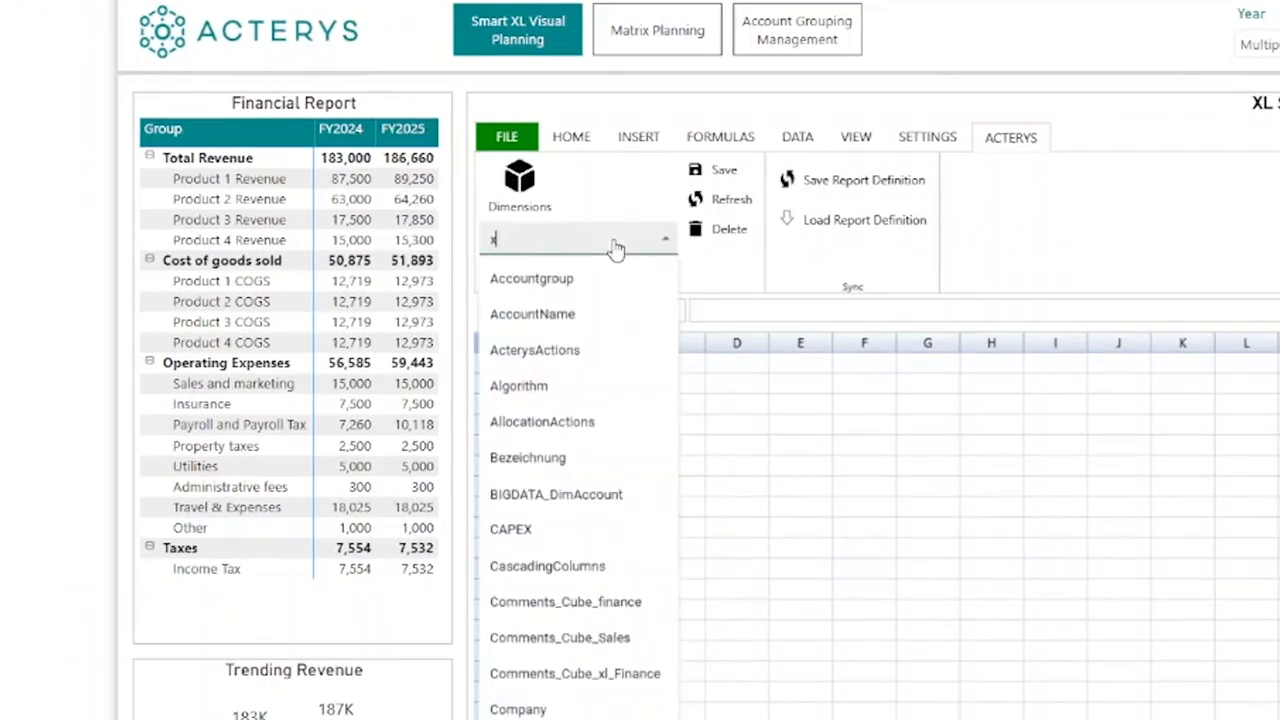
text(l)
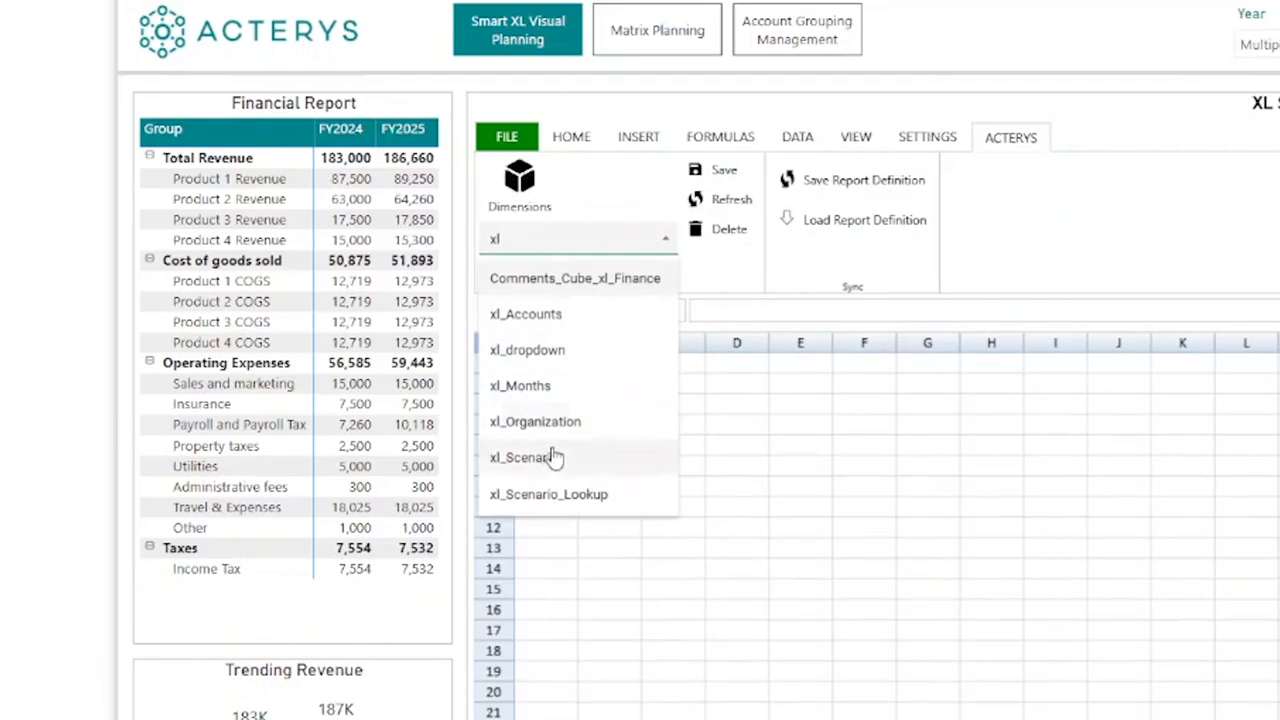
click(520, 456)
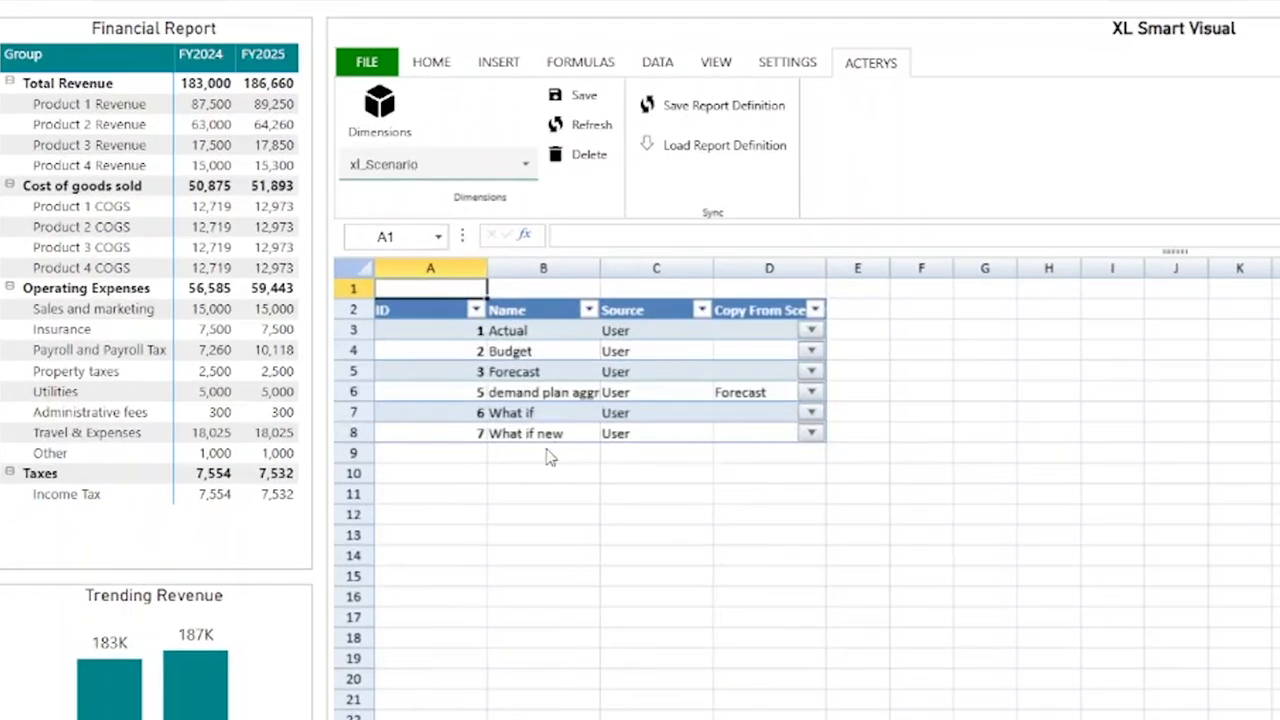
Enter 'What if scenario 2' in cell B9 as a new row below What if new.
click(544, 452)
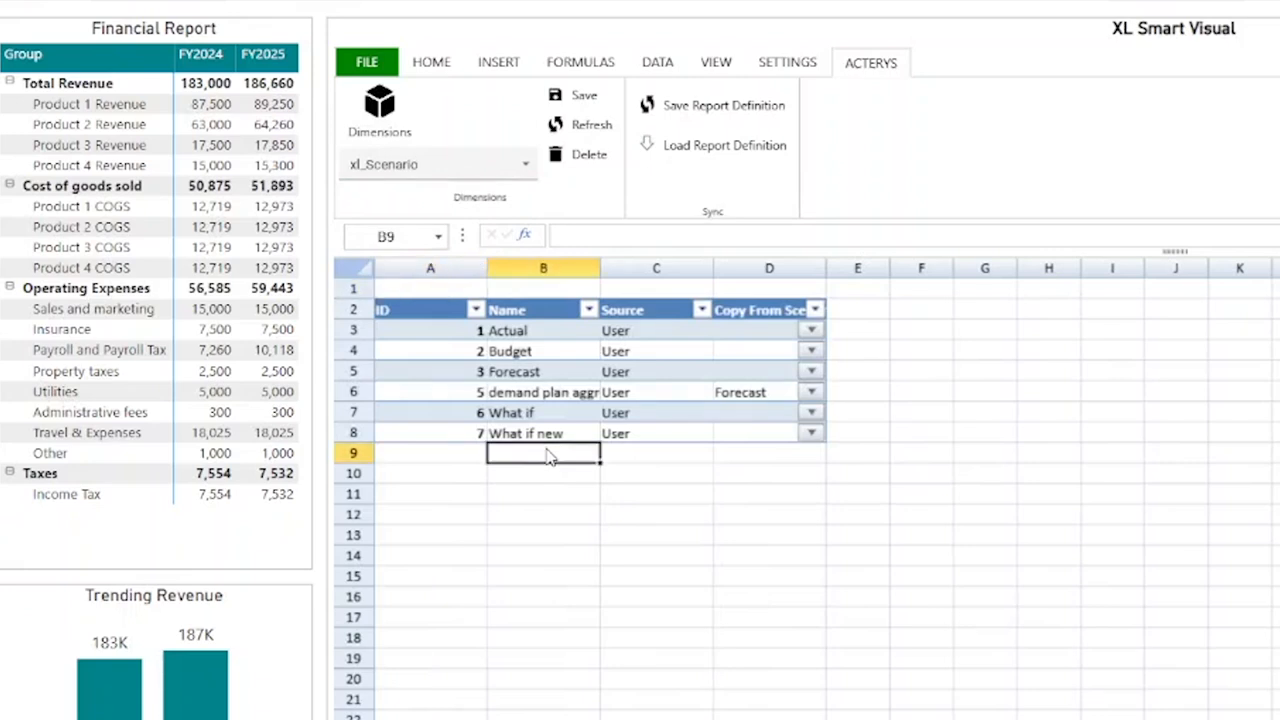
text(What if scenario 2)
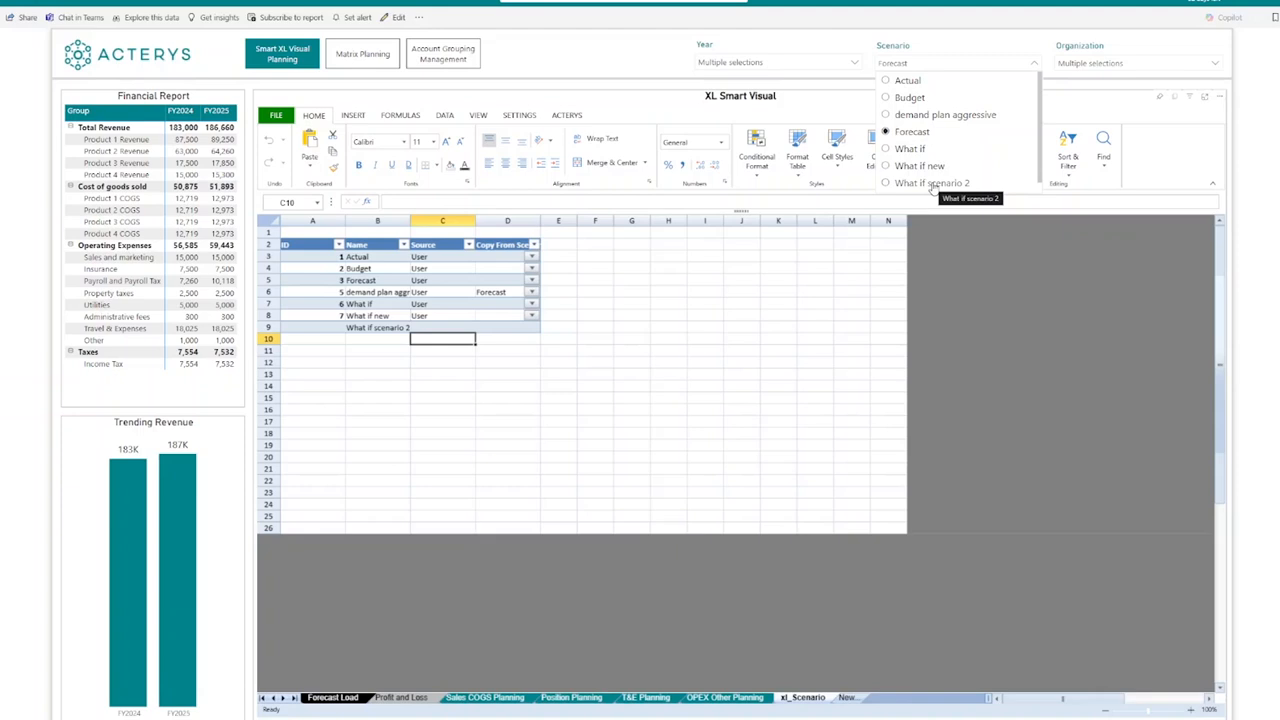
mouse_move(908, 196)
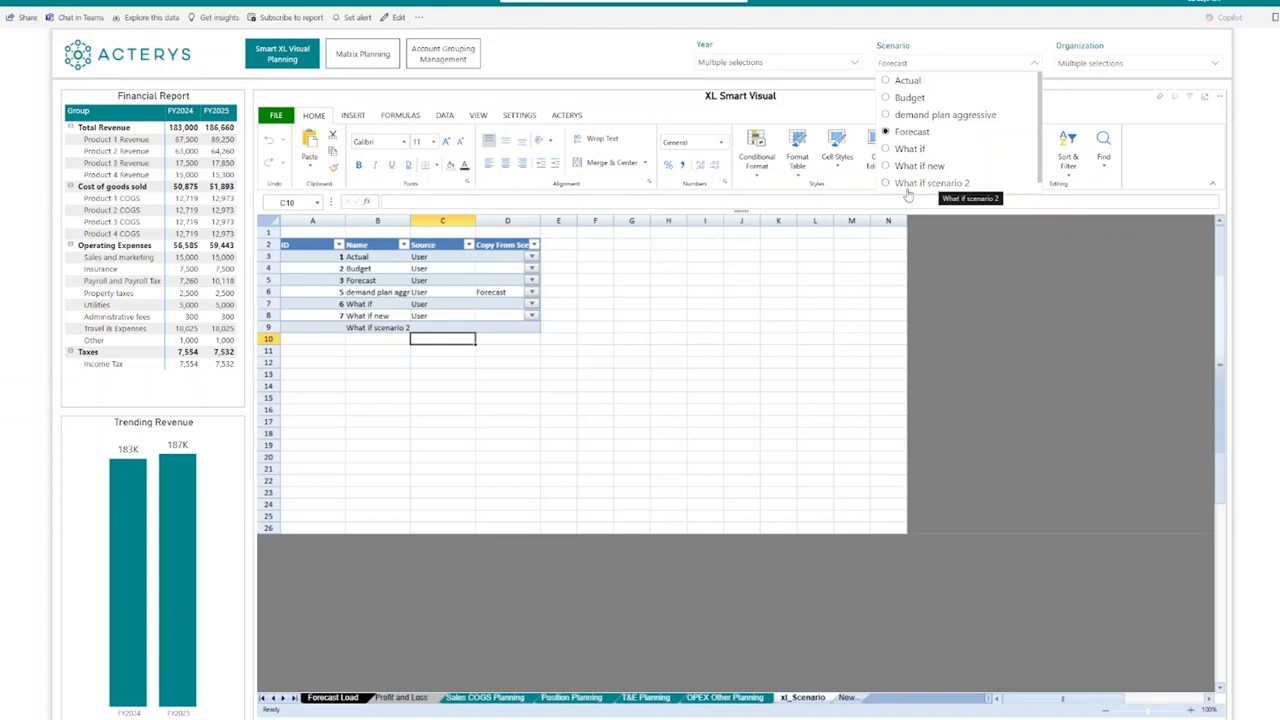